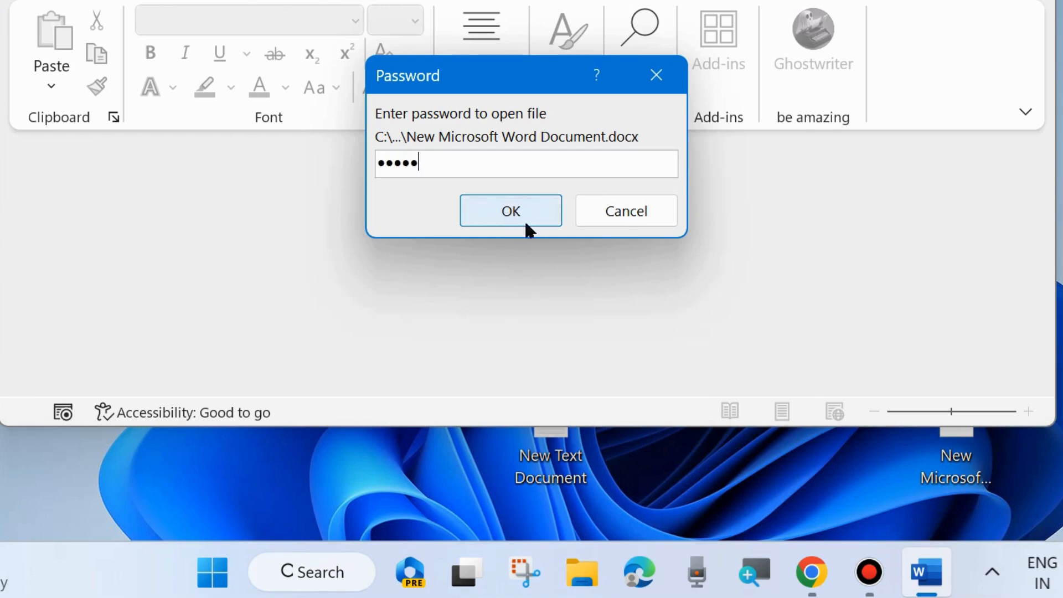
# - Confirm the entered password so the protected document opens with its iPhone Action Button text
pyautogui.click(511, 210)
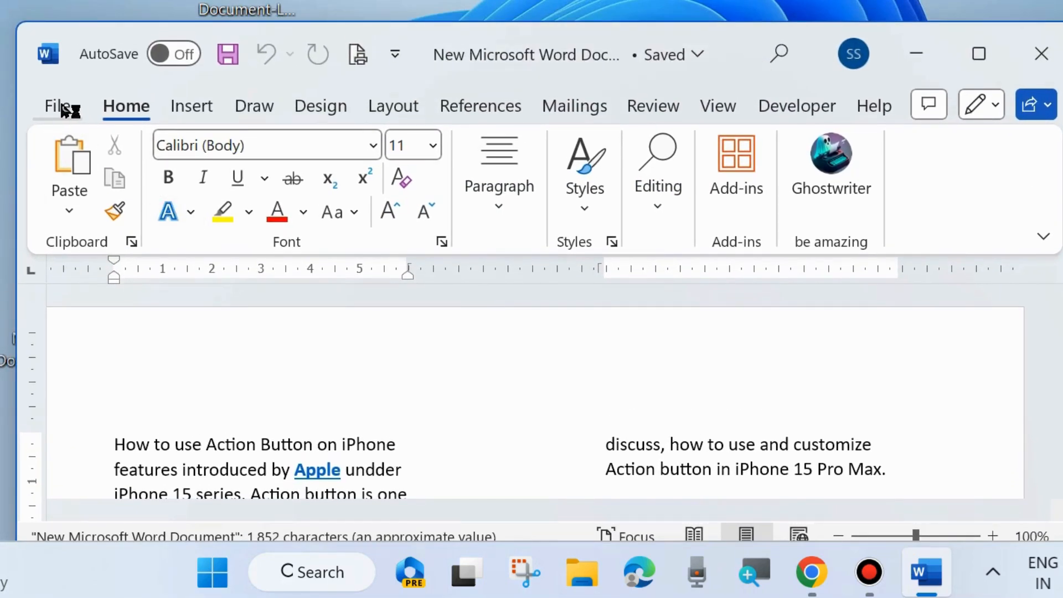
# - Reach the Protect Document options on the File > Info page
pyautogui.click(50, 105)
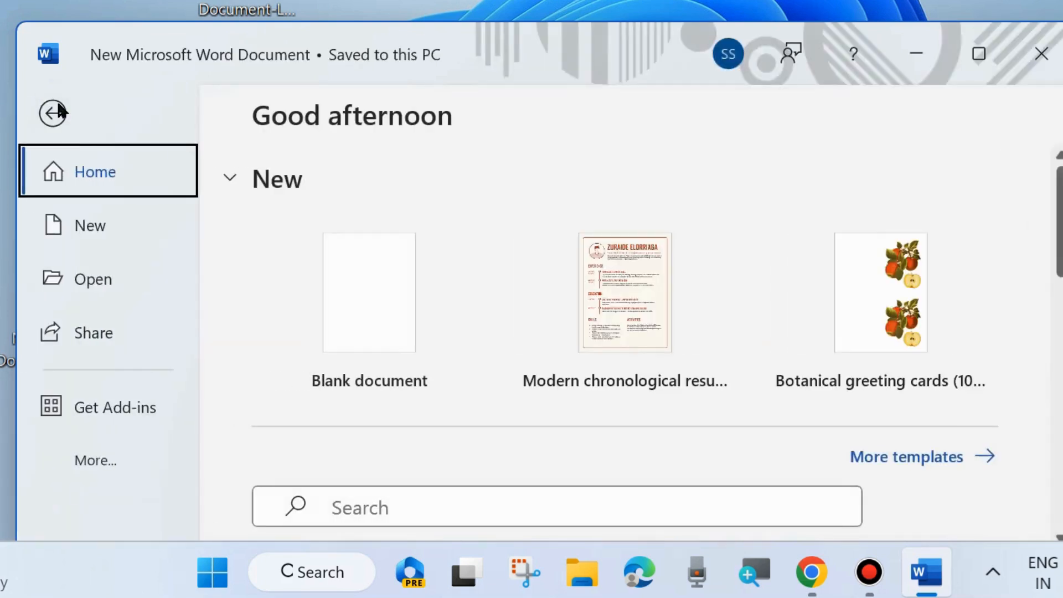
pyautogui.moveTo(306, 454)
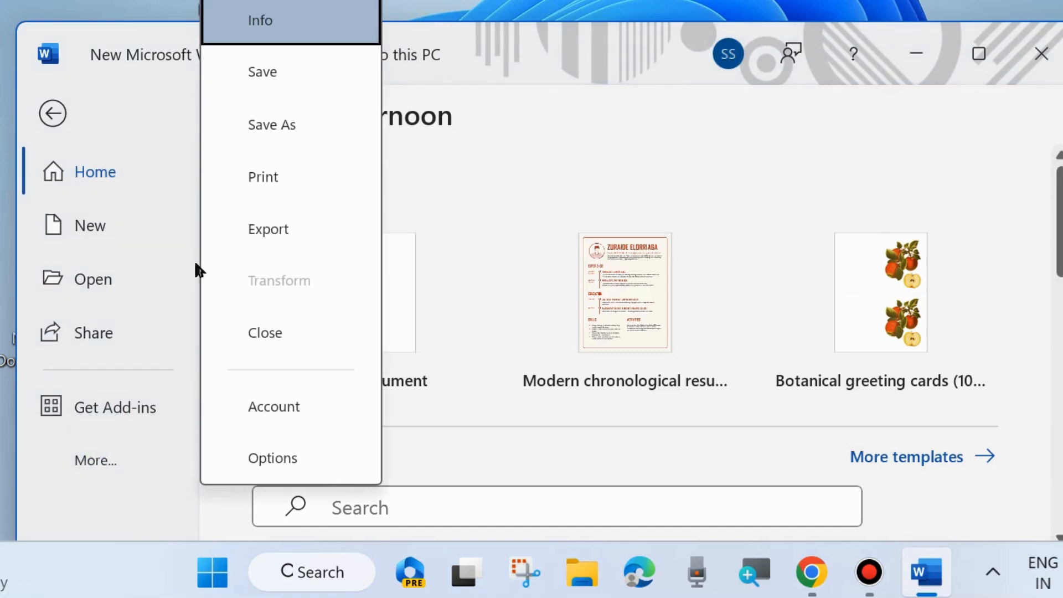
pyautogui.click(259, 21)
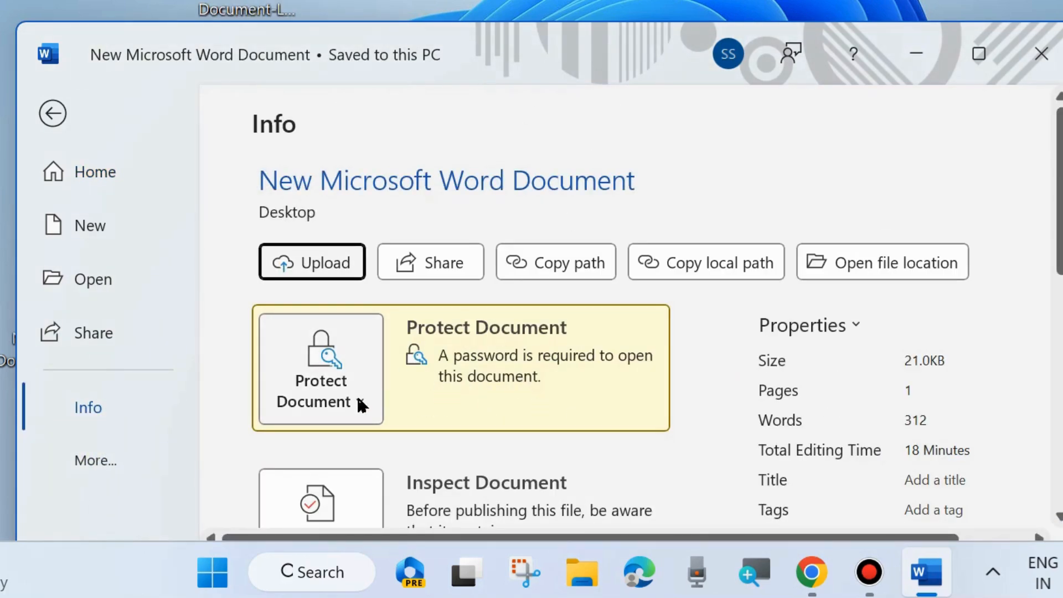
pyautogui.click(321, 368)
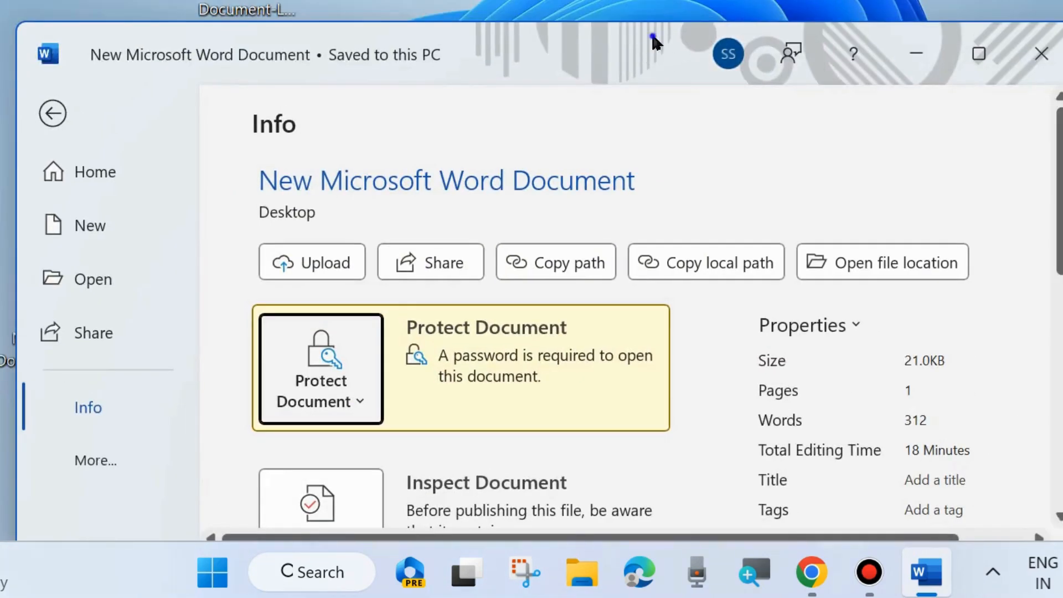
# - Clear the password in the Encrypt Document dialog so no password is required
pyautogui.click(321, 392)
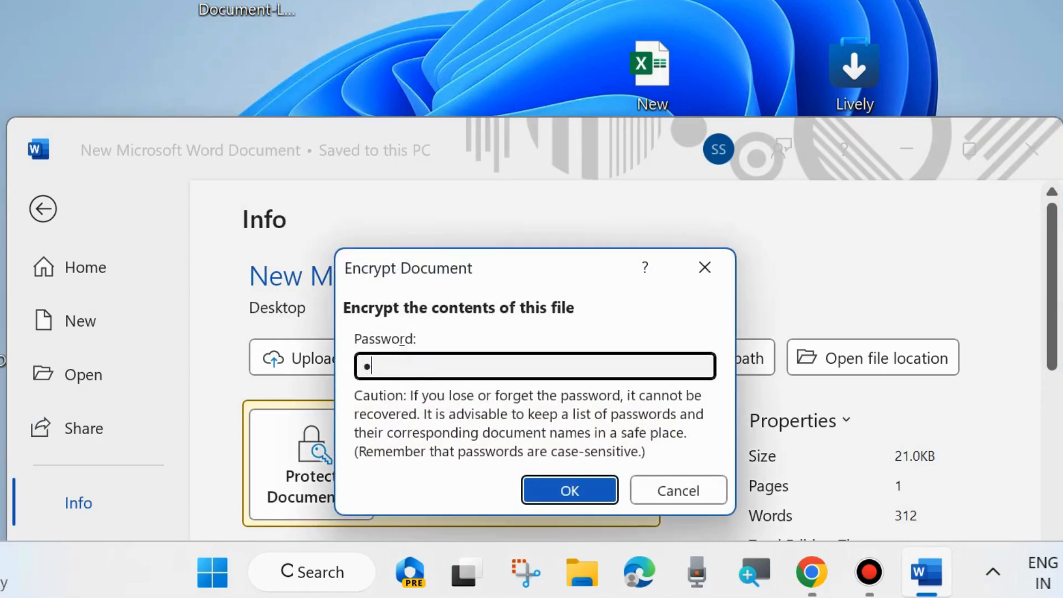
pyautogui.press('Backspace')
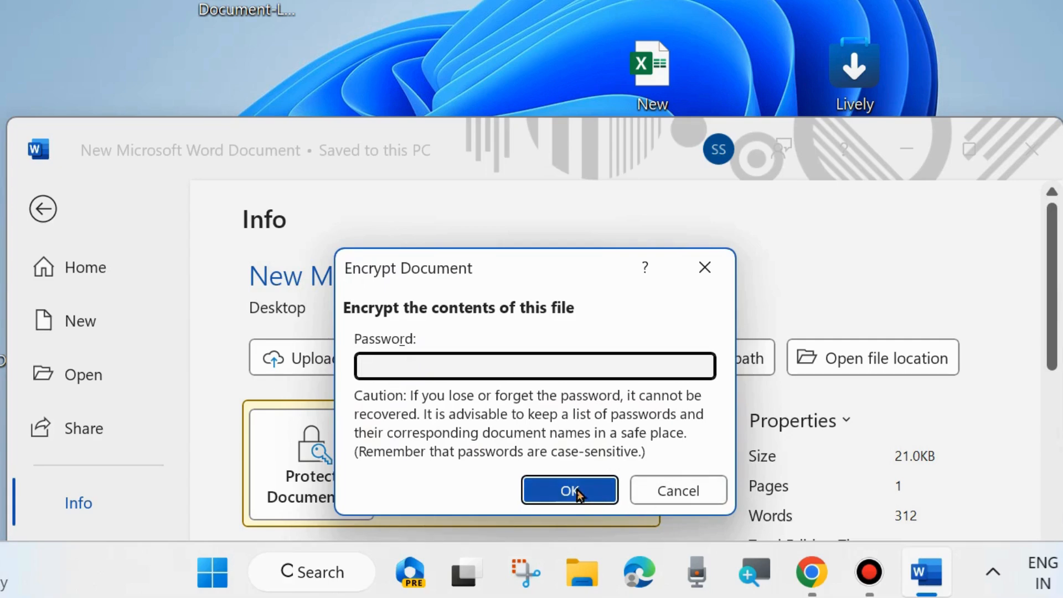
pyautogui.click(569, 490)
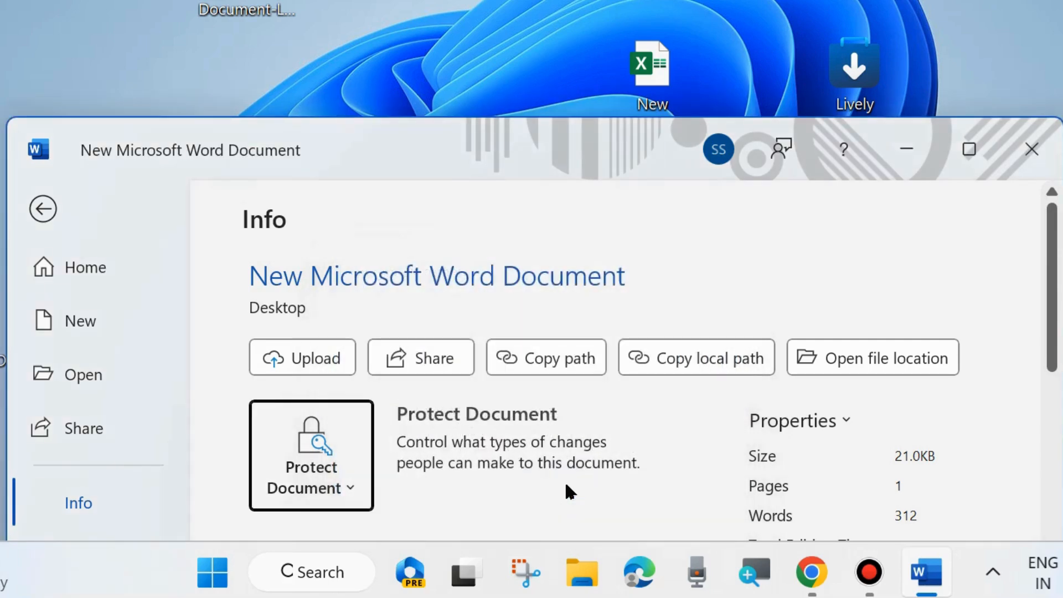
pyautogui.moveTo(676, 300)
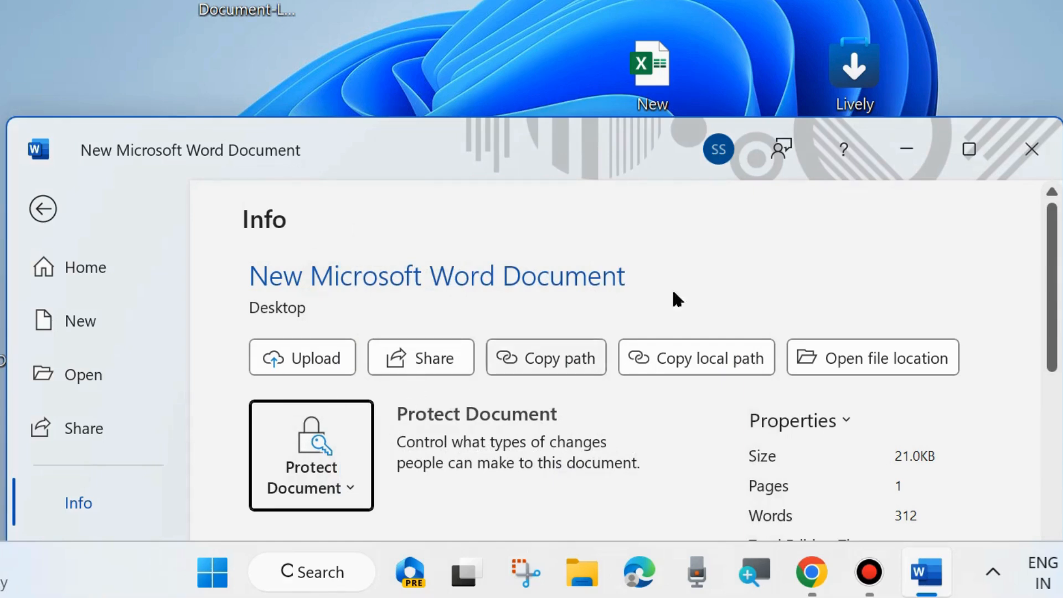
# - Close Word and reopen 'New Microsoft Word Document' from the desktop without a password prompt
pyautogui.scroll(-3)
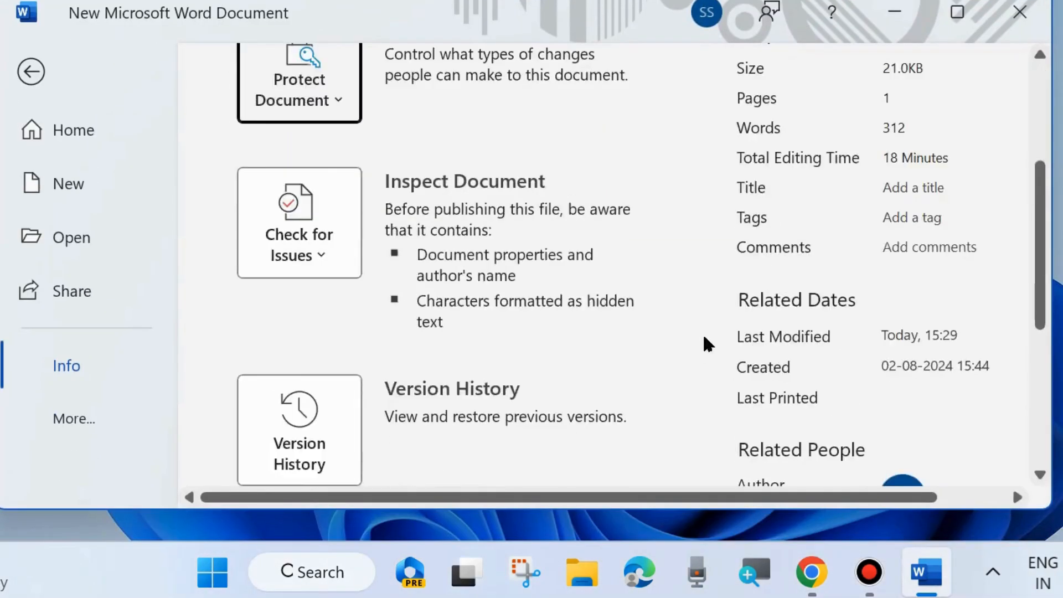
pyautogui.click(32, 71)
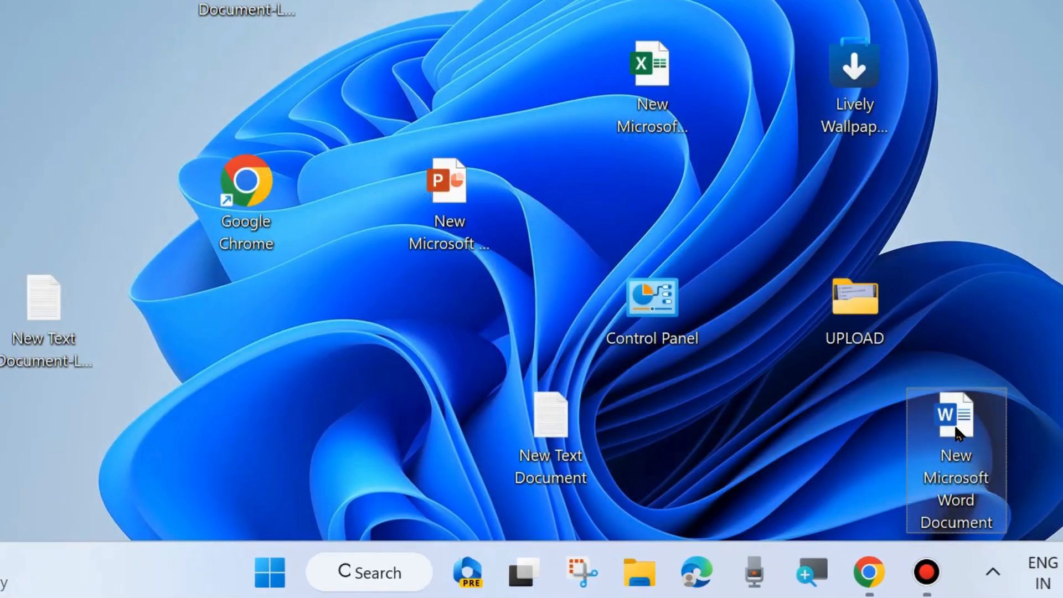
pyautogui.doubleClick(955, 418)
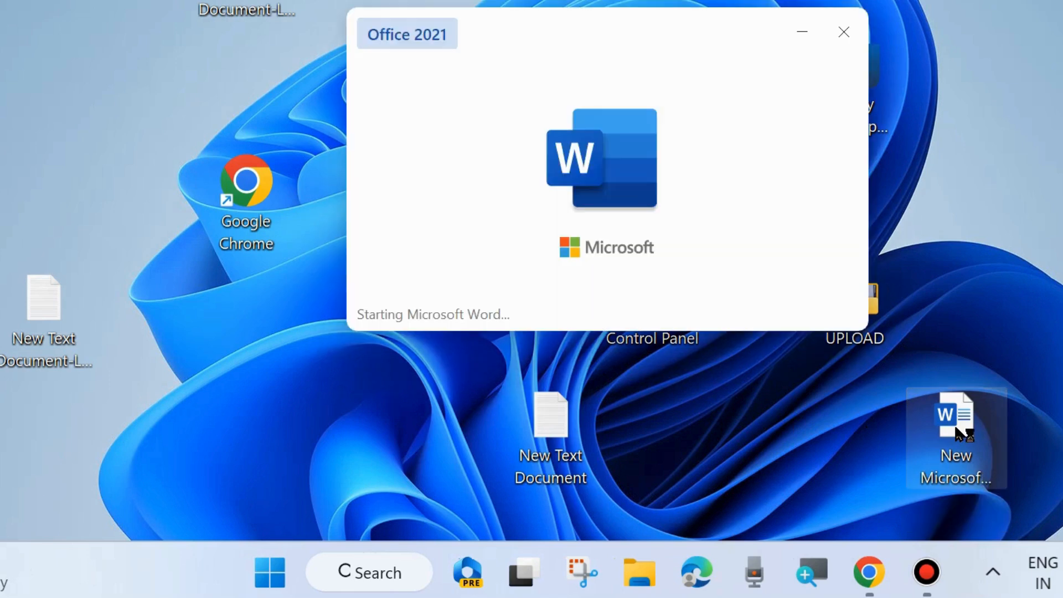